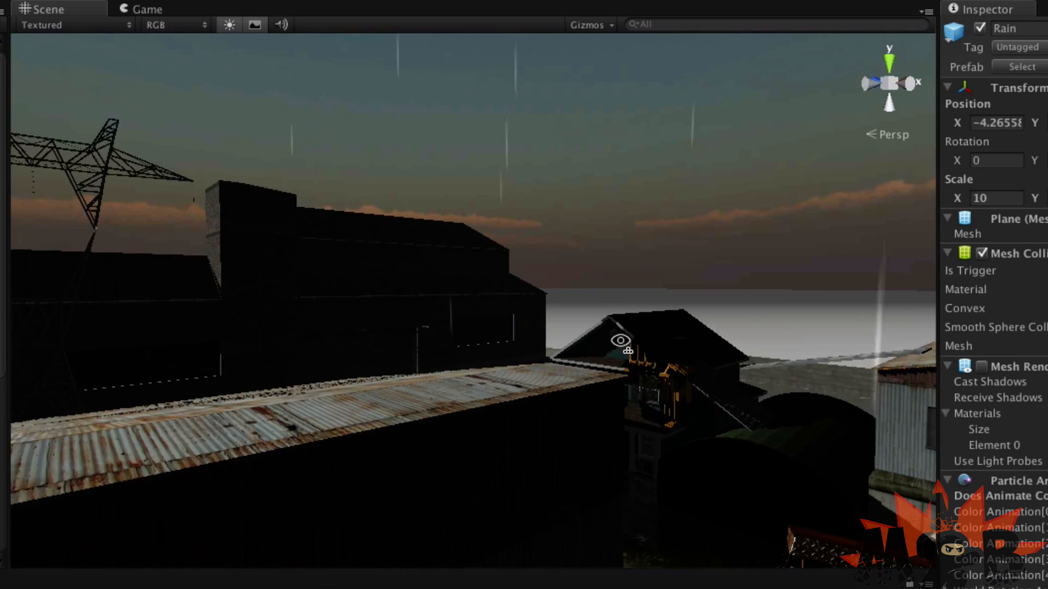
Step: Orbit the rainy rooftop level from two angles, then open the Asset Store
{"action": "left_click_drag", "start_coordinate": [622, 340], "coordinate": [498, 381]}
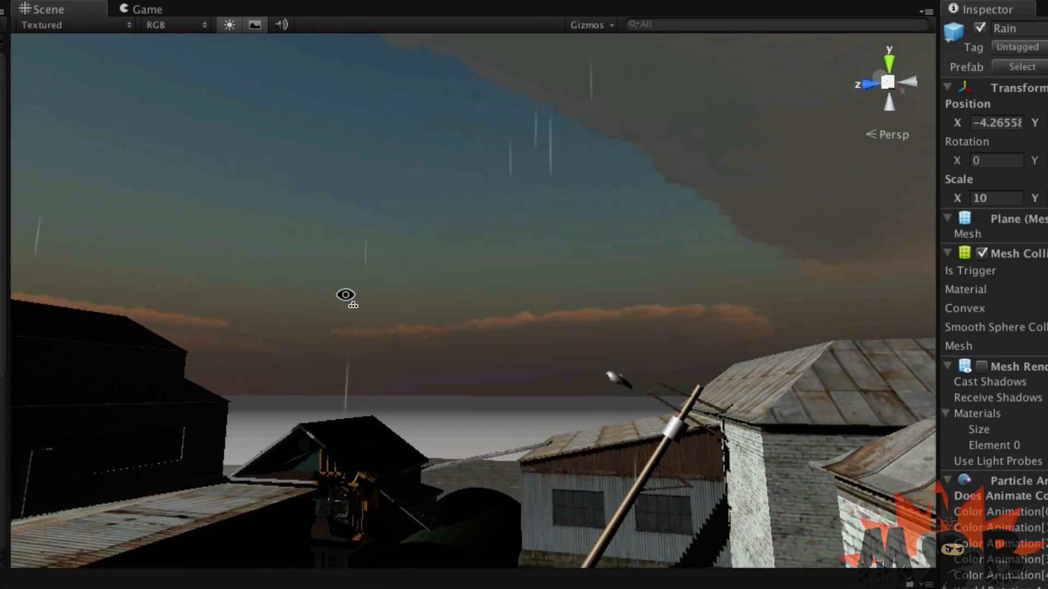
{"action": "left_click_drag", "start_coordinate": [345, 295], "coordinate": [432, 431]}
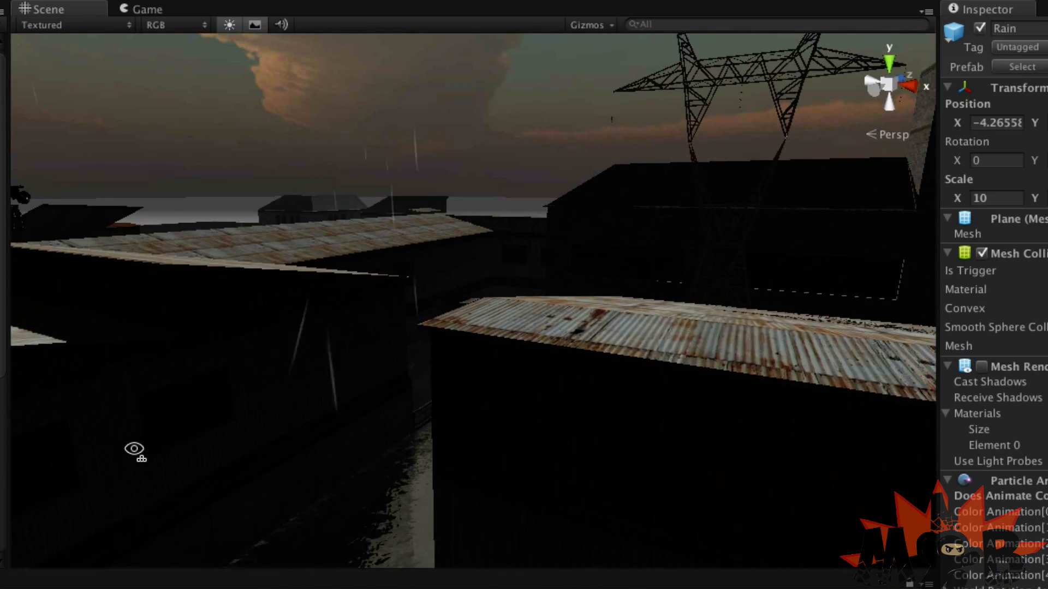
{"action": "left_click", "coordinate": [143, 9]}
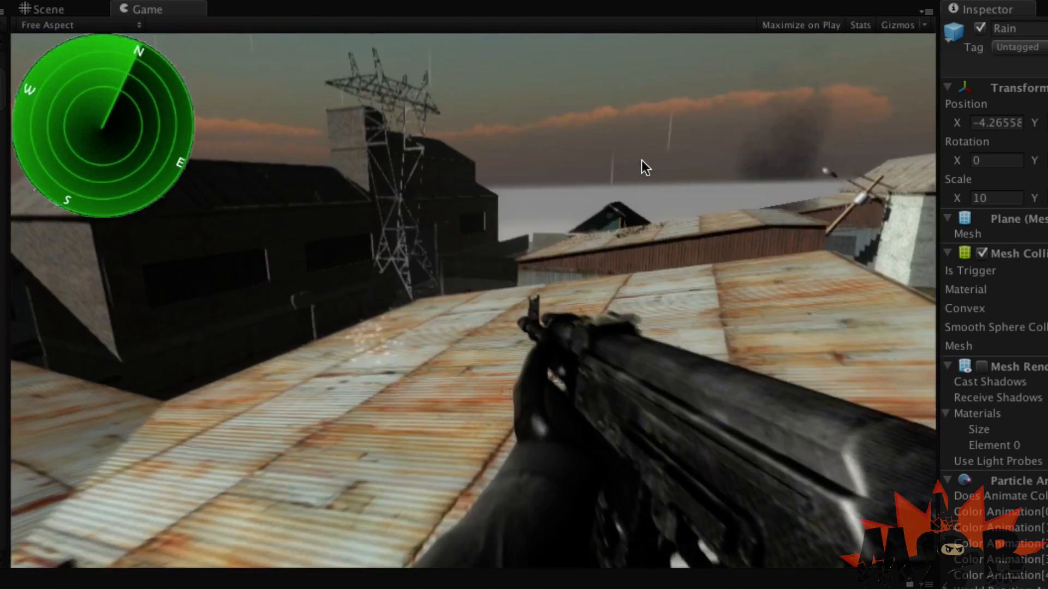
{"action": "left_click", "coordinate": [800, 25]}
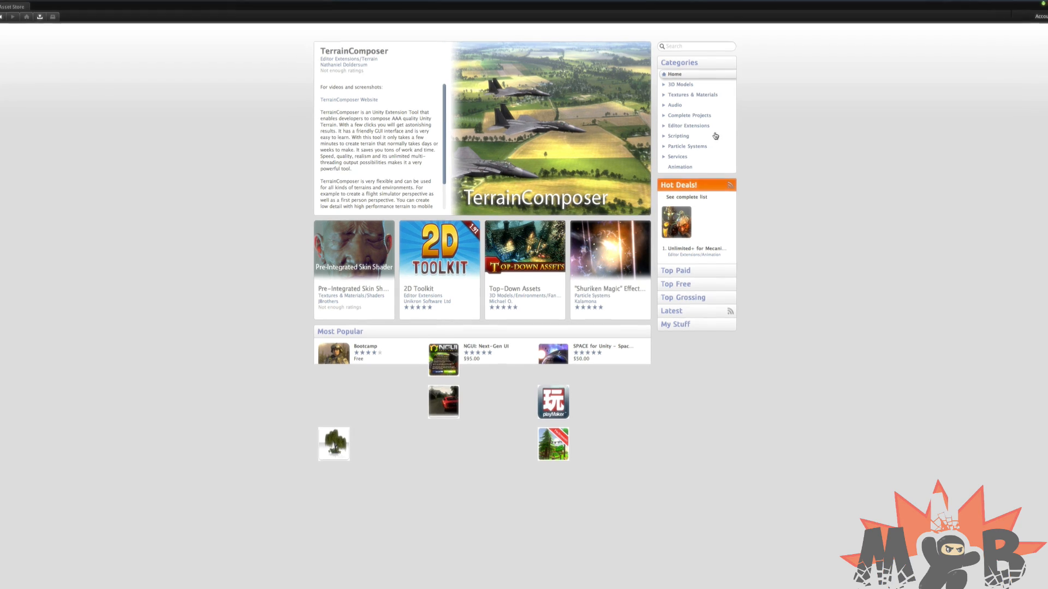
Step: Expand Particle Systems in the Asset Store categories and open one of its subcategories
{"action": "left_click", "coordinate": [686, 147]}
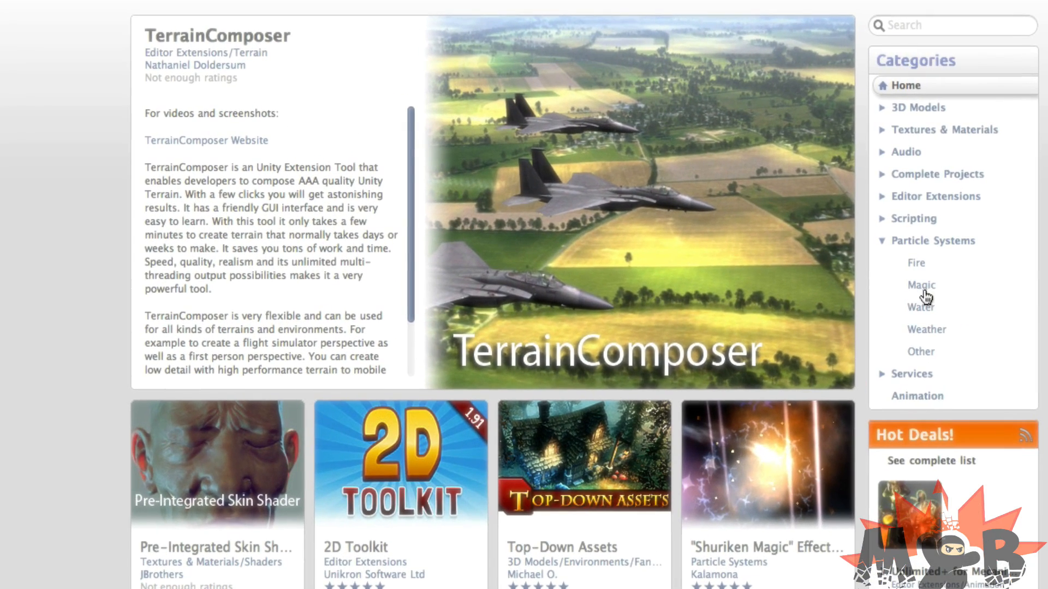
{"action": "left_click", "coordinate": [927, 330]}
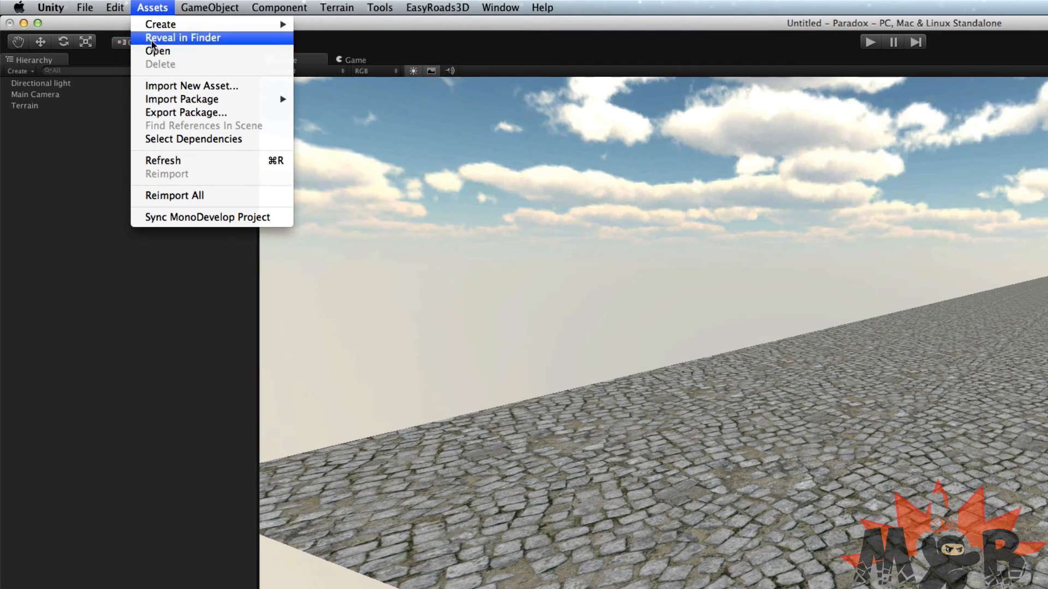
Step: Import Rain.prefab via Import New Asset, searching 'rain.p' to find it
{"action": "left_click", "coordinate": [191, 86]}
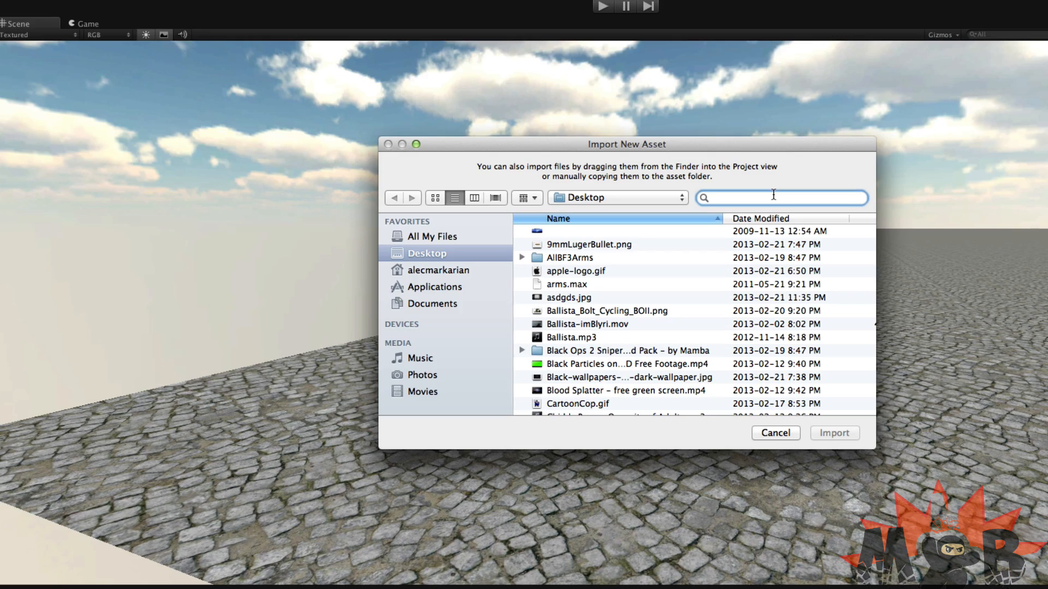
{"action": "type", "text": "rain.prefab"}
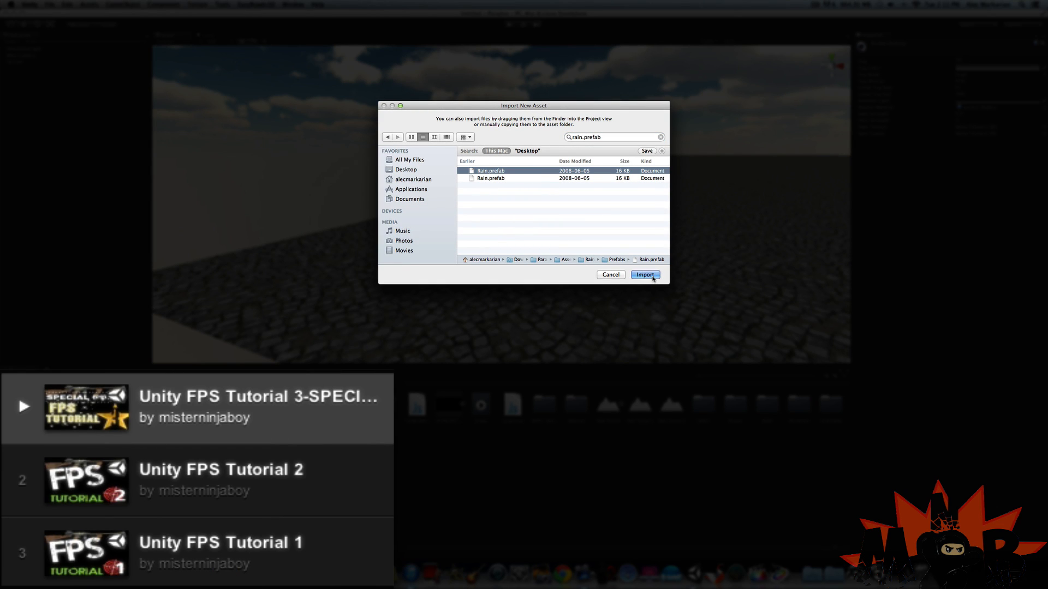
{"action": "left_click", "coordinate": [645, 275]}
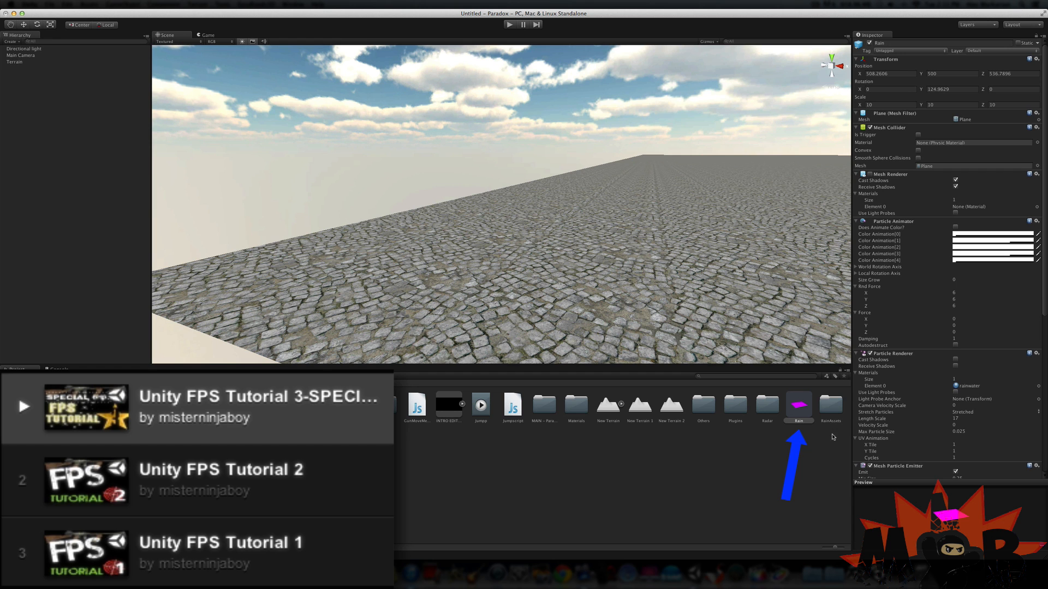